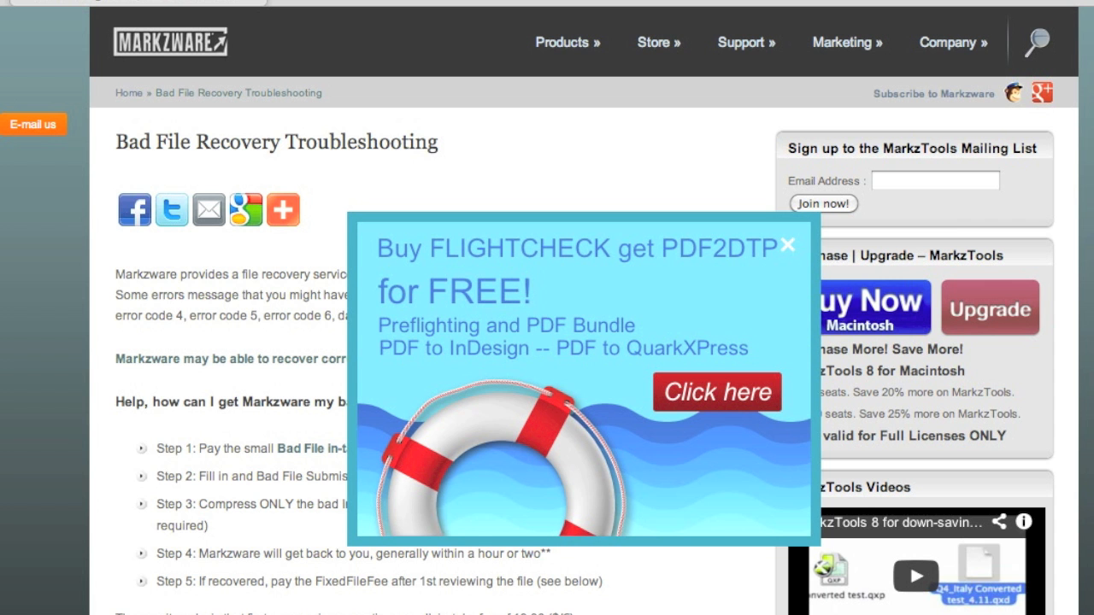
{"action": "mouse_move", "coordinate": [696, 494]}
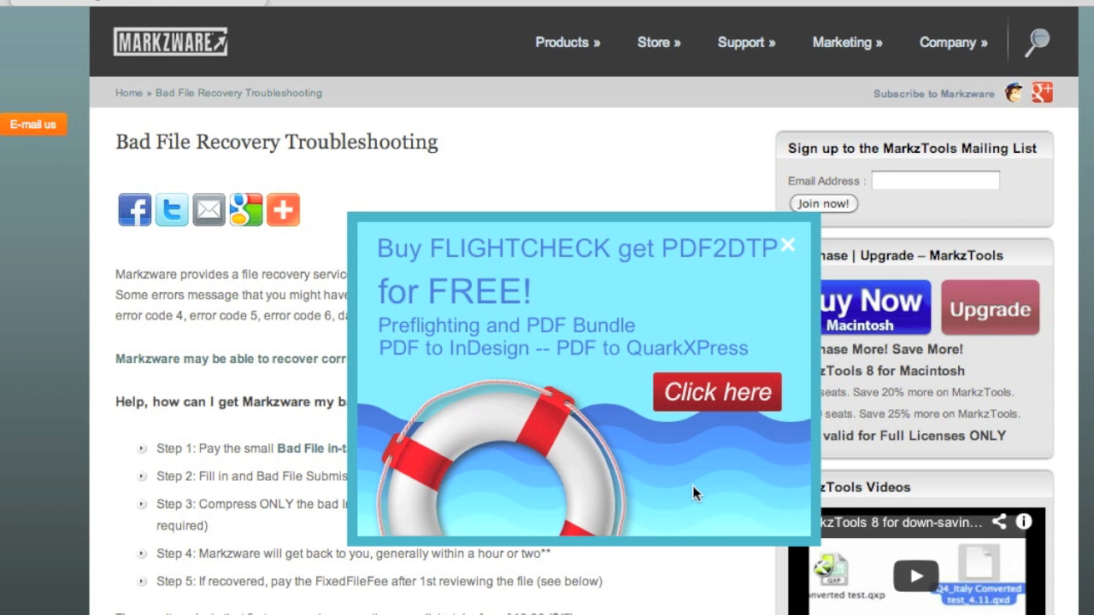
{"action": "mouse_move", "coordinate": [790, 248]}
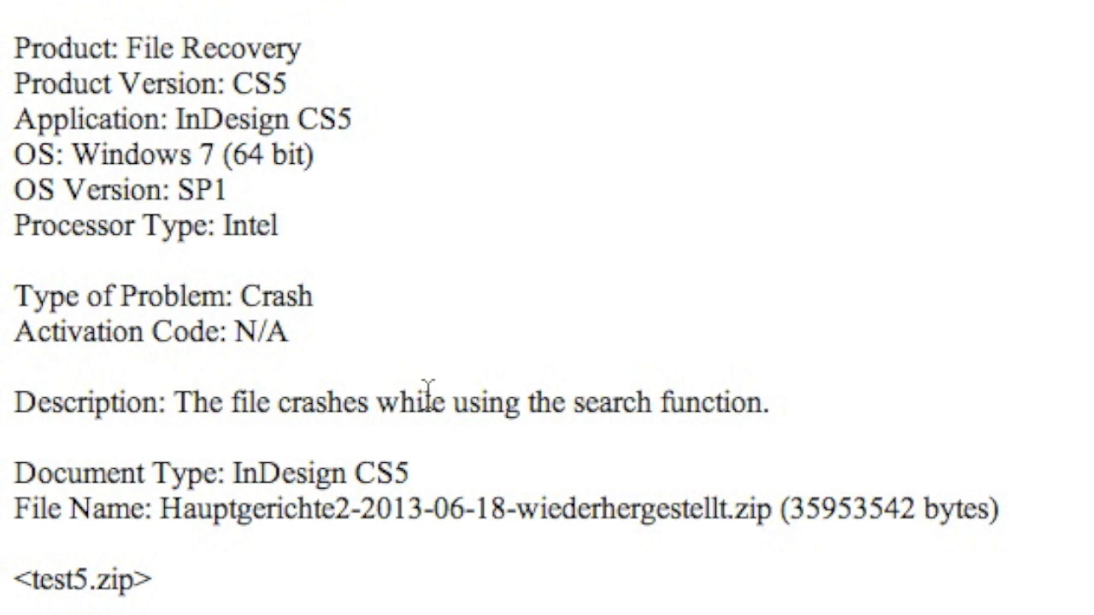
{"action": "mouse_move", "coordinate": [470, 430]}
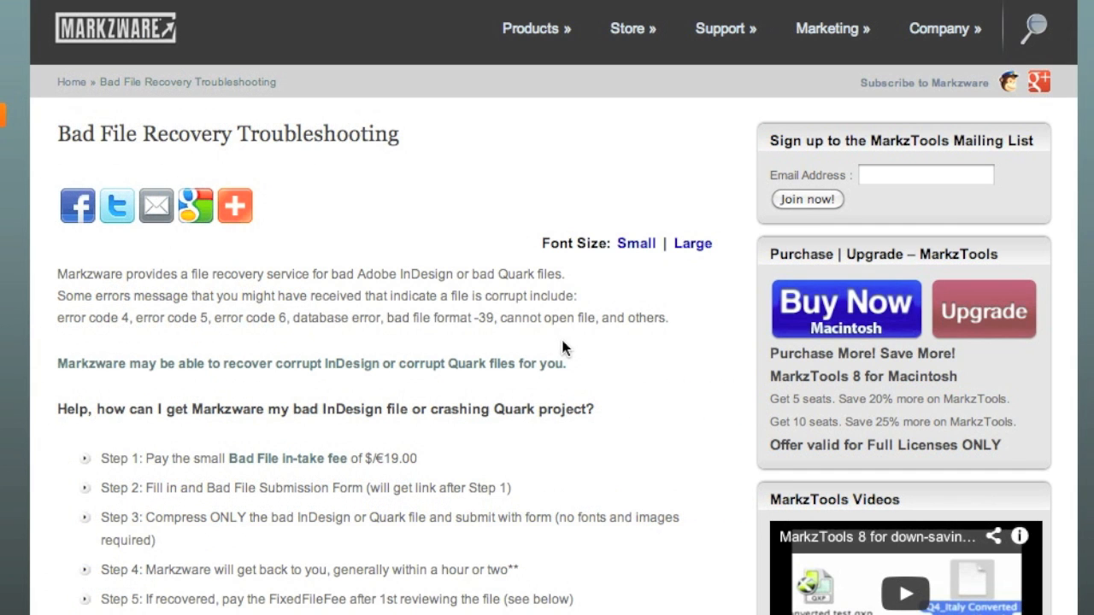
{"action": "mouse_move", "coordinate": [418, 427]}
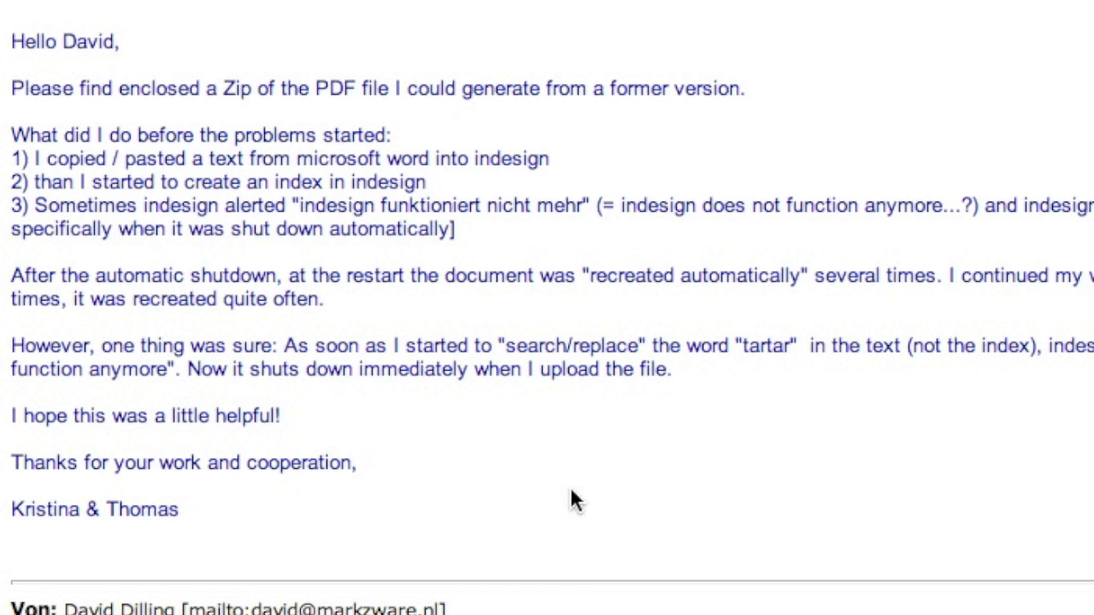
{"action": "mouse_move", "coordinate": [598, 289]}
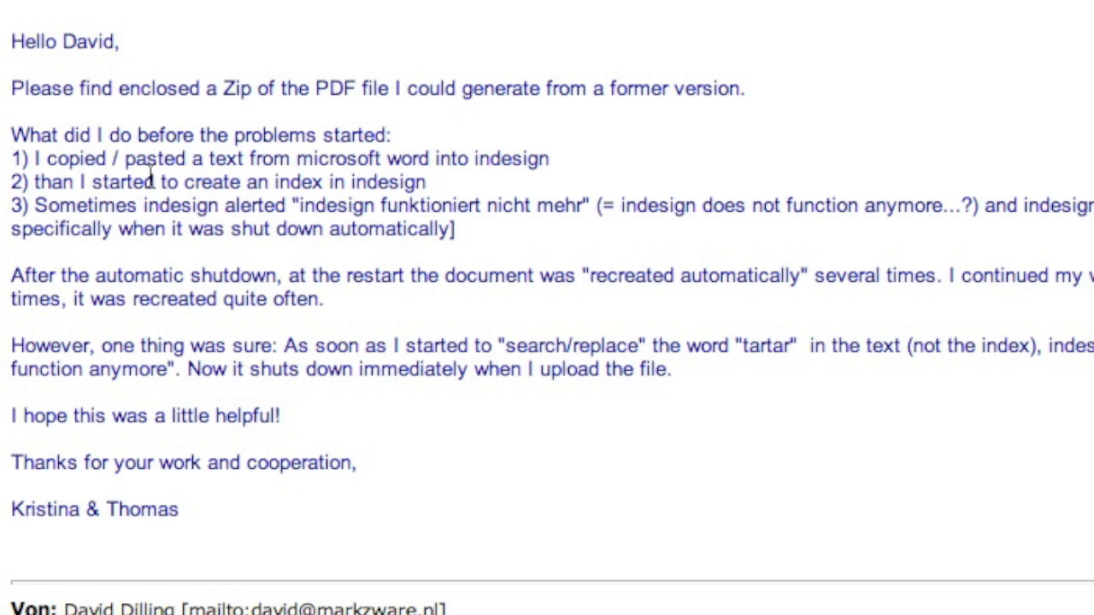
{"action": "mouse_move", "coordinate": [352, 176]}
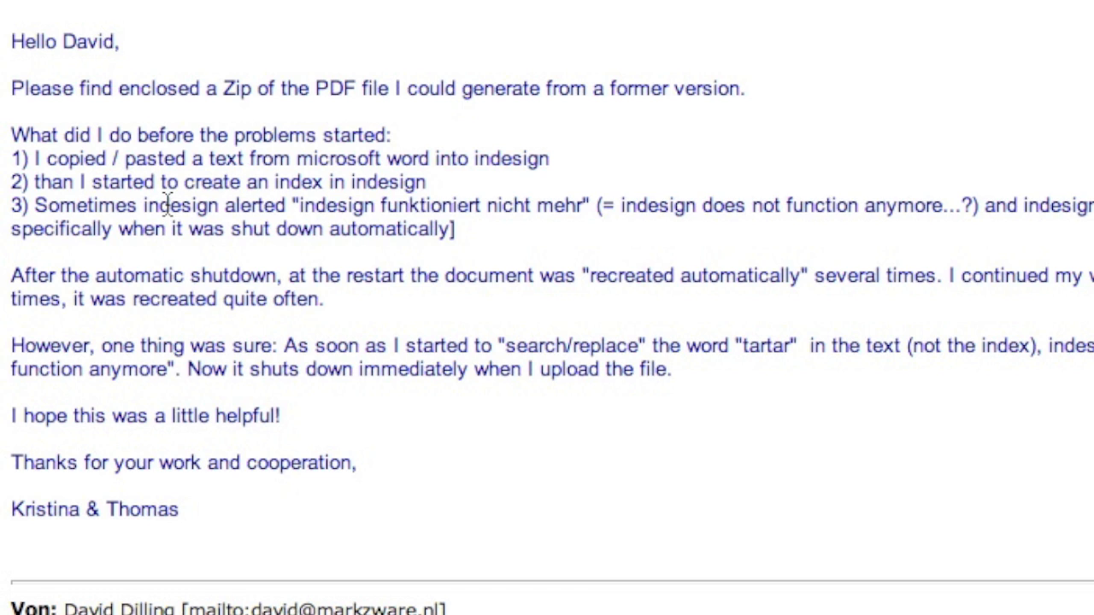
{"action": "mouse_move", "coordinate": [309, 205]}
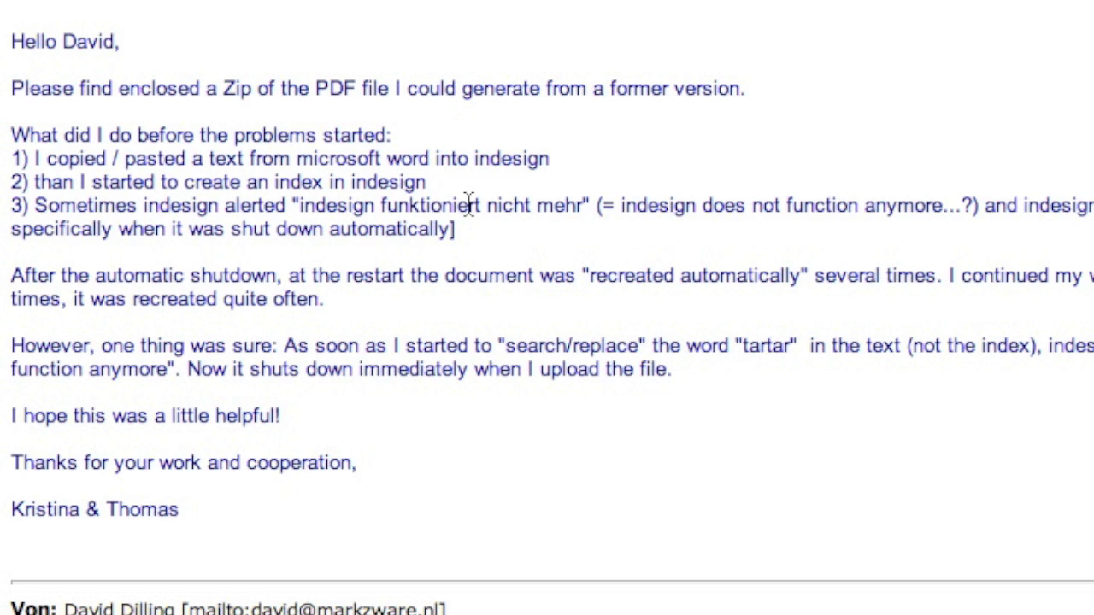
- Scroll the Mail thread to the customer's note about copying from Word and indexing
{"action": "scroll", "scroll_direction": "down", "scroll_amount": 3}
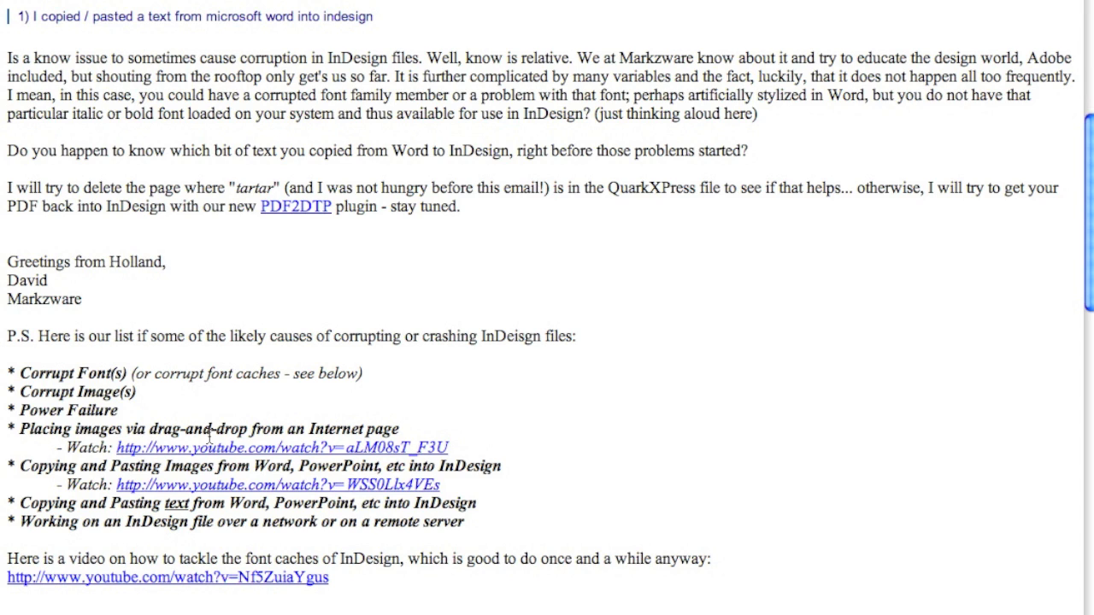
{"action": "mouse_move", "coordinate": [154, 509]}
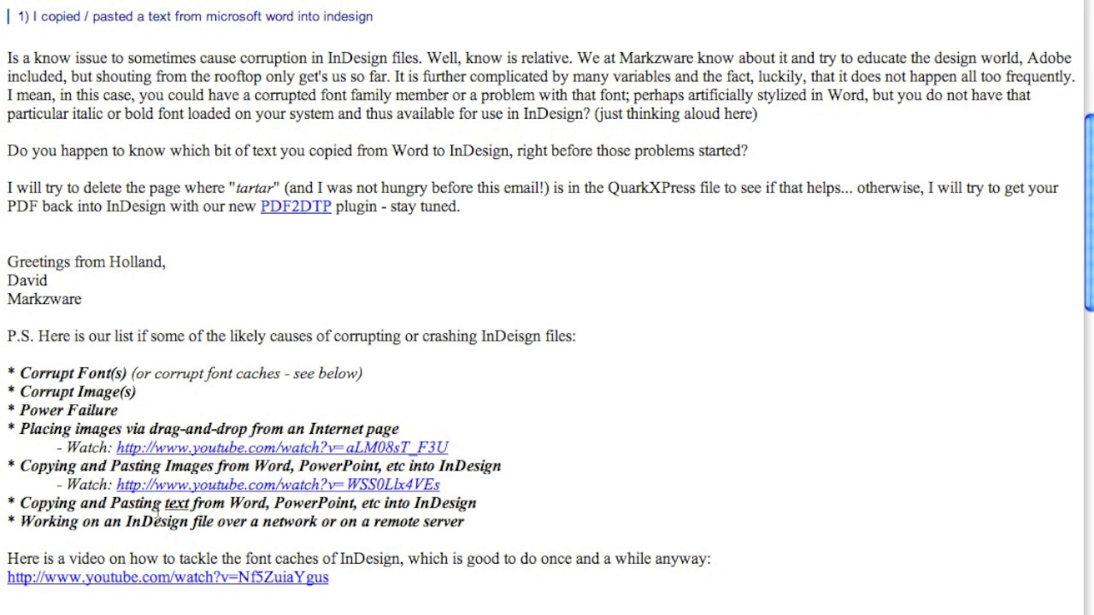
{"action": "mouse_move", "coordinate": [155, 511]}
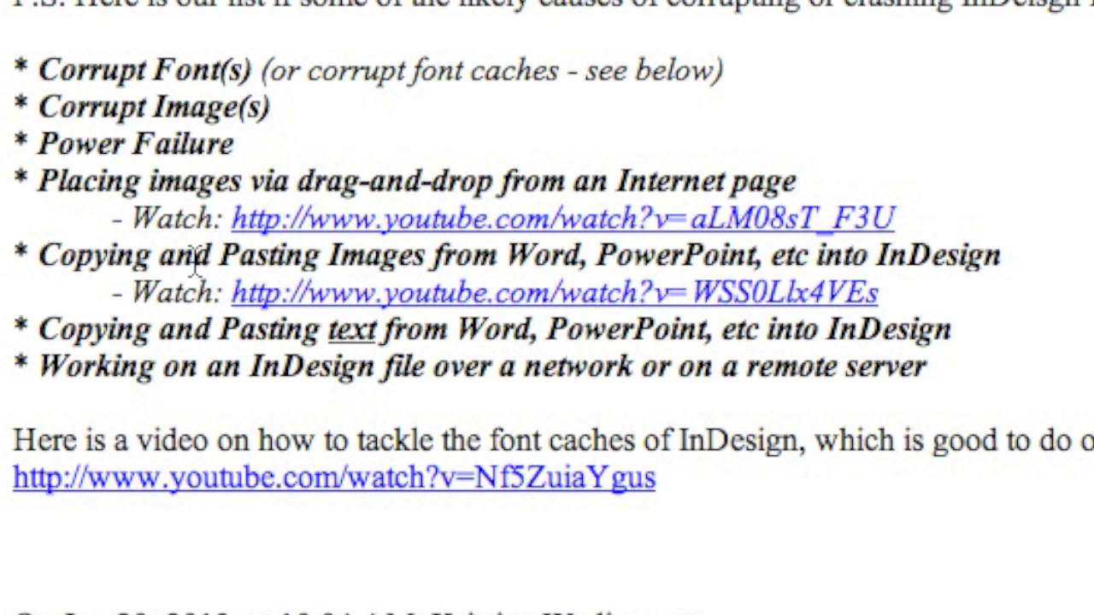
{"action": "mouse_move", "coordinate": [203, 203]}
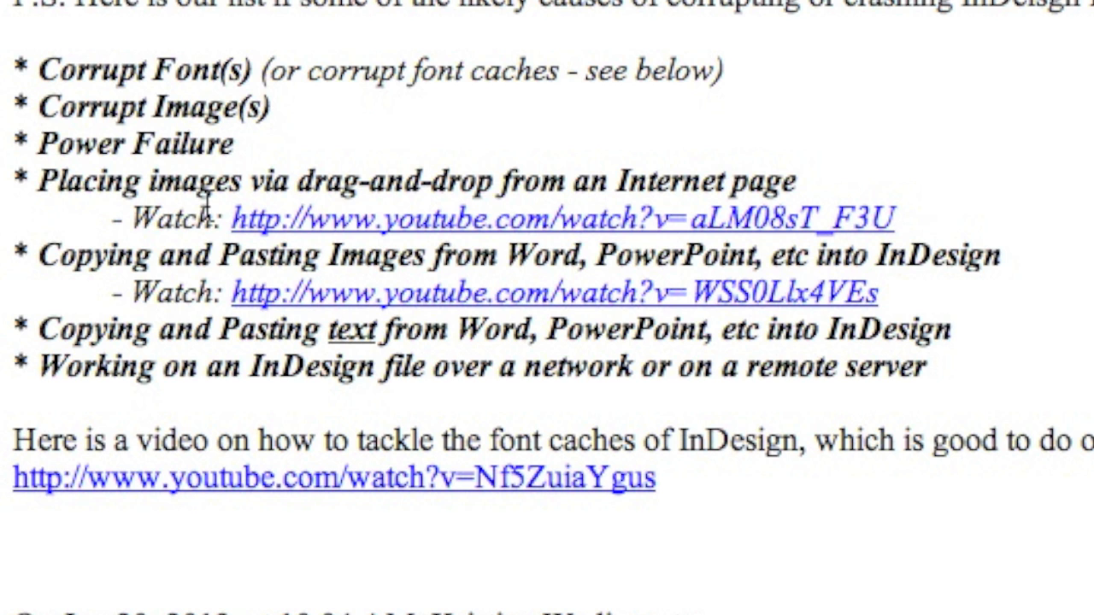
- Scroll down to Markzware's reply listing likely InDesign corruption causes
{"action": "scroll", "scroll_direction": "down", "scroll_amount": 3}
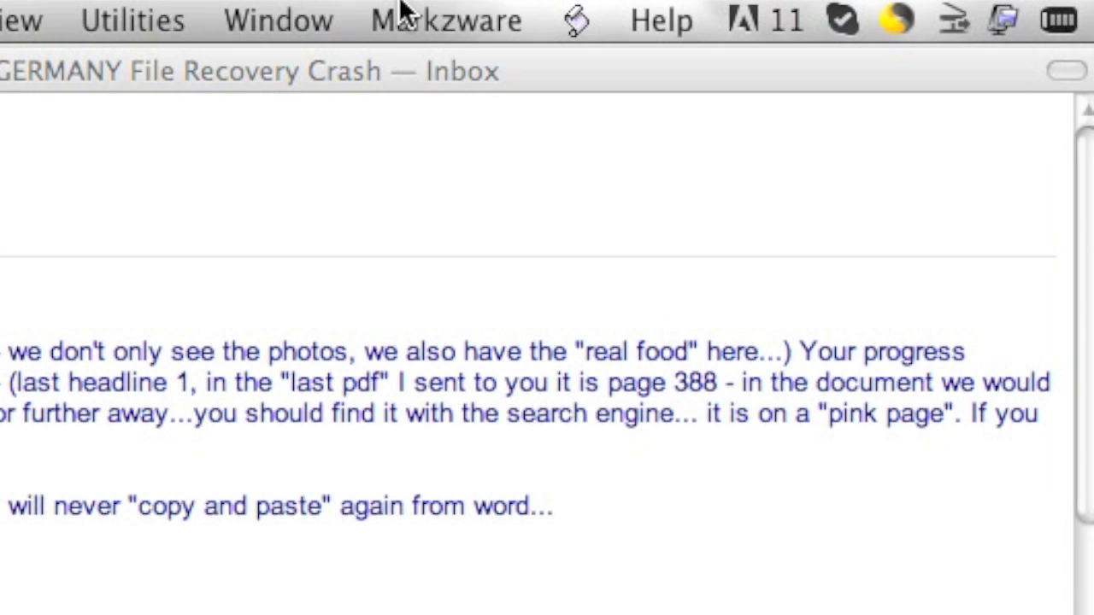
- Open Hauptgerichte2-2013-06-18-wiederhergestellt-fix.qxp from the File > Open dialog
{"action": "left_click", "coordinate": [444, 21]}
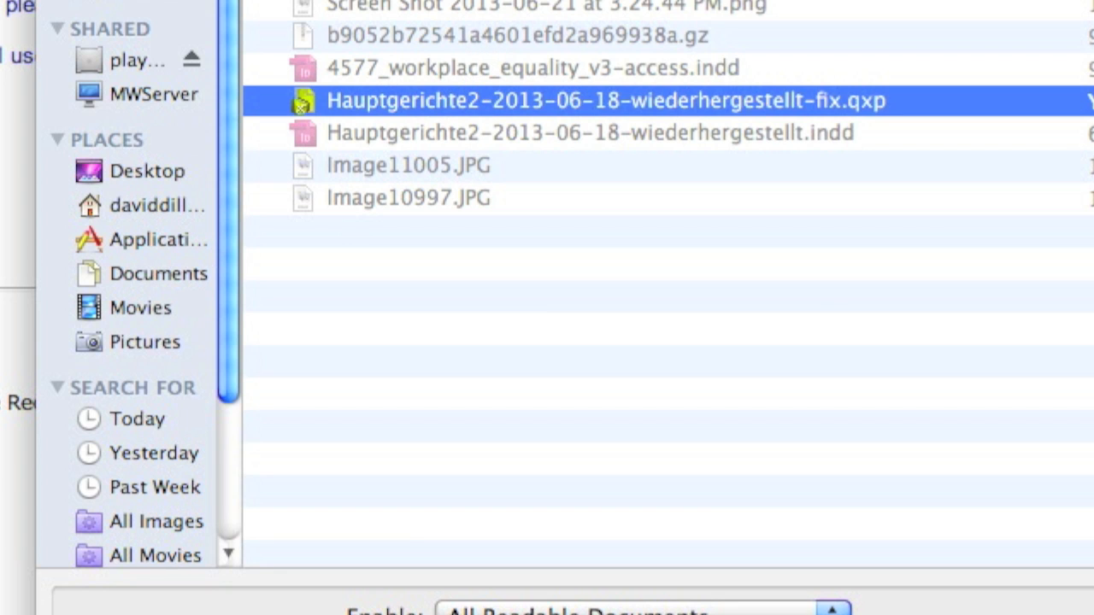
{"action": "double_click", "coordinate": [605, 99]}
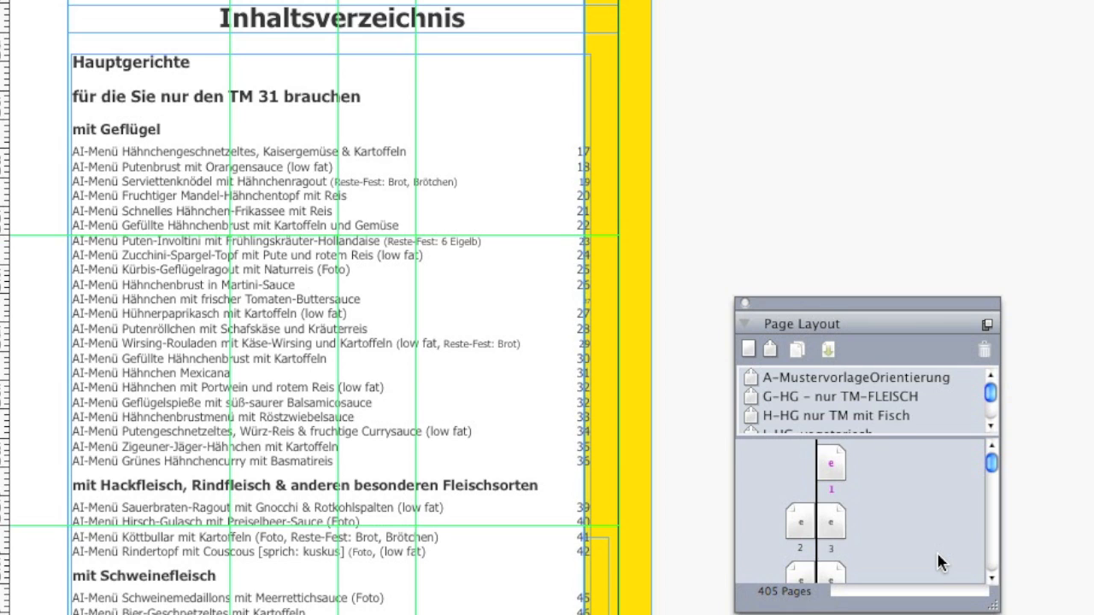
{"action": "mouse_move", "coordinate": [910, 533]}
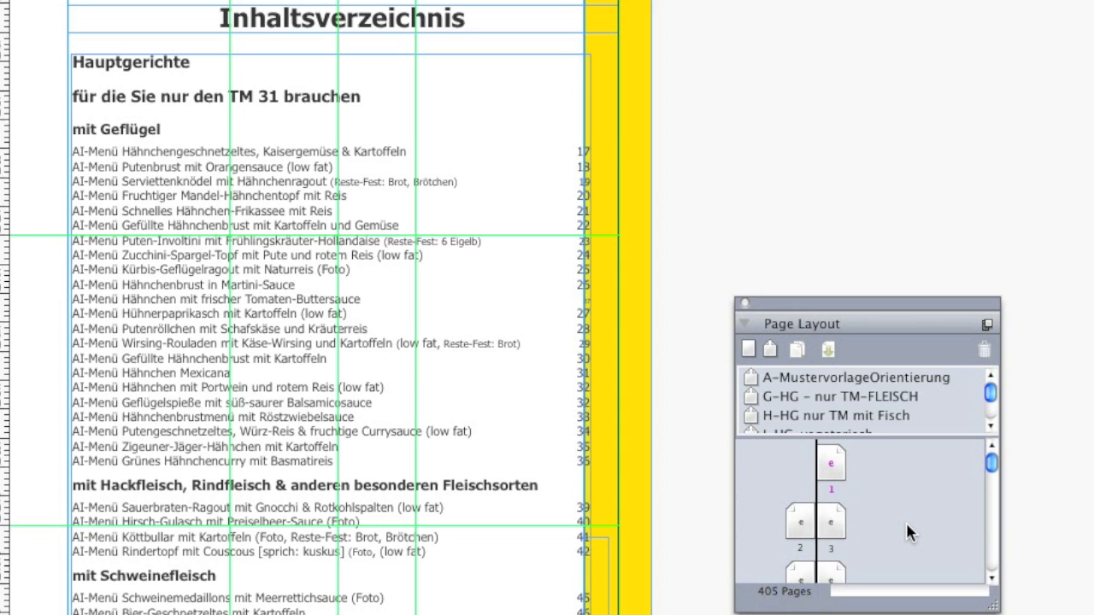
{"action": "mouse_move", "coordinate": [772, 80]}
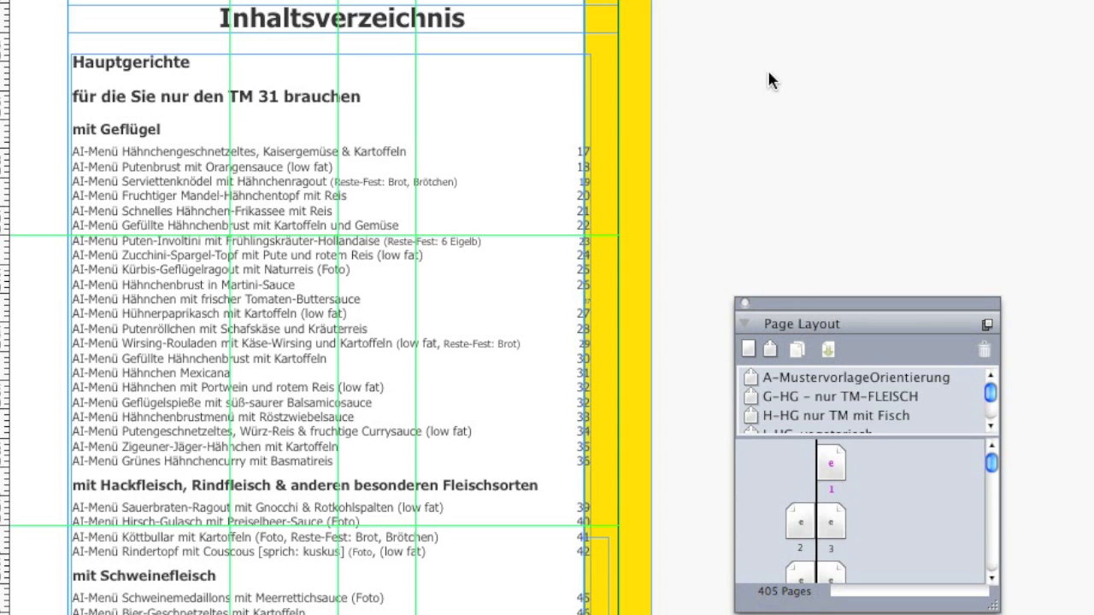
{"action": "mouse_move", "coordinate": [991, 463]}
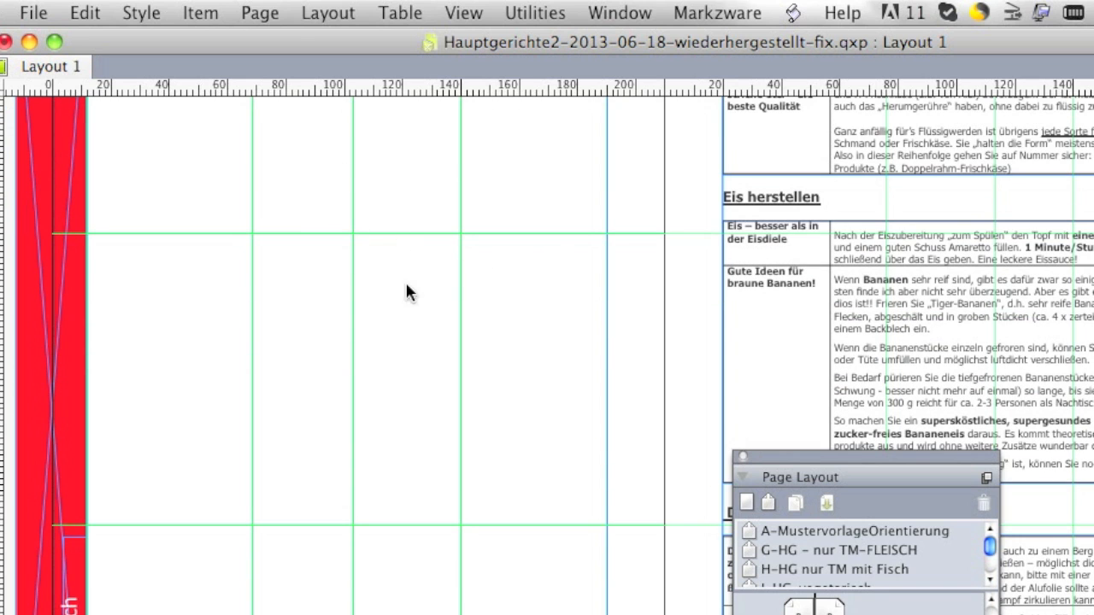
{"action": "mouse_move", "coordinate": [504, 402]}
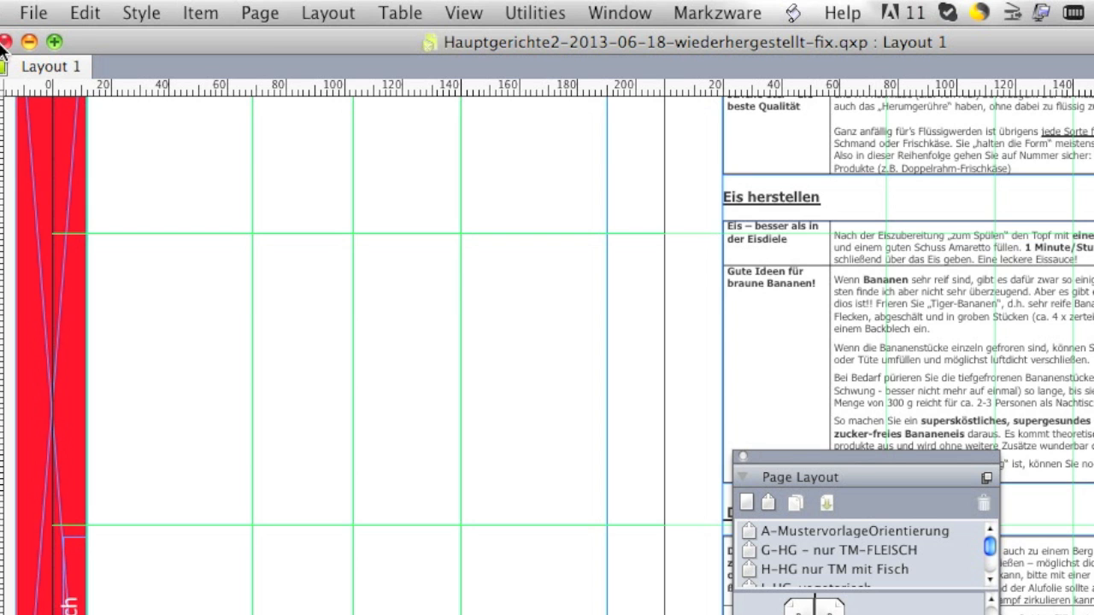
- Close the converted cookbook layout window with its red close button
{"action": "left_click", "coordinate": [7, 43]}
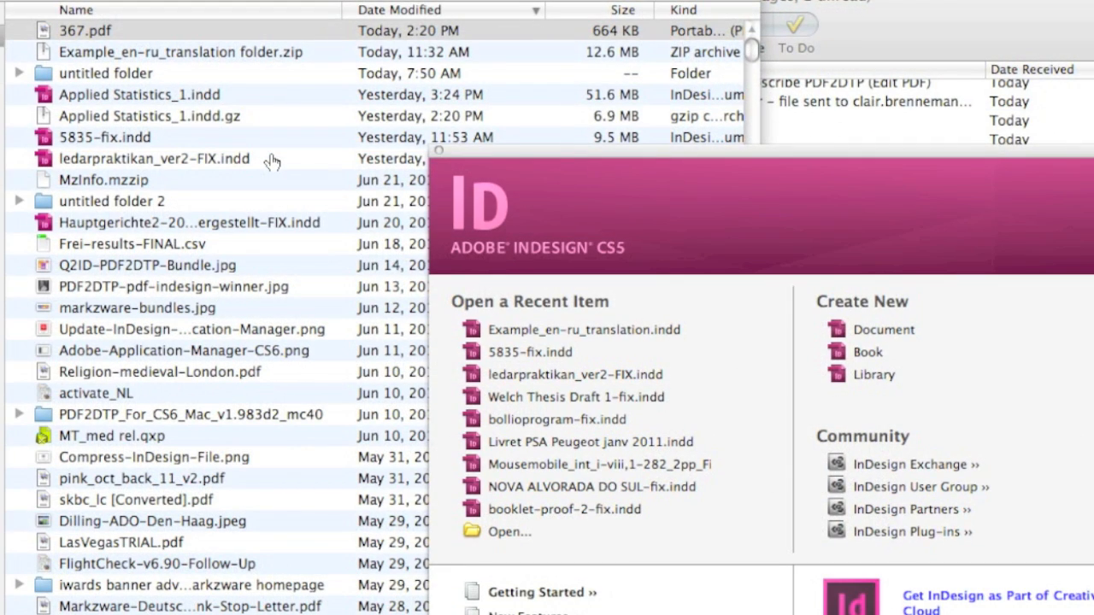
- Open Hauptgerichte2-2013-06-18-wiederhergestellt-FIX.indd in InDesign CS5 and accept the 172 missing links alert
{"action": "left_click", "coordinate": [188, 222]}
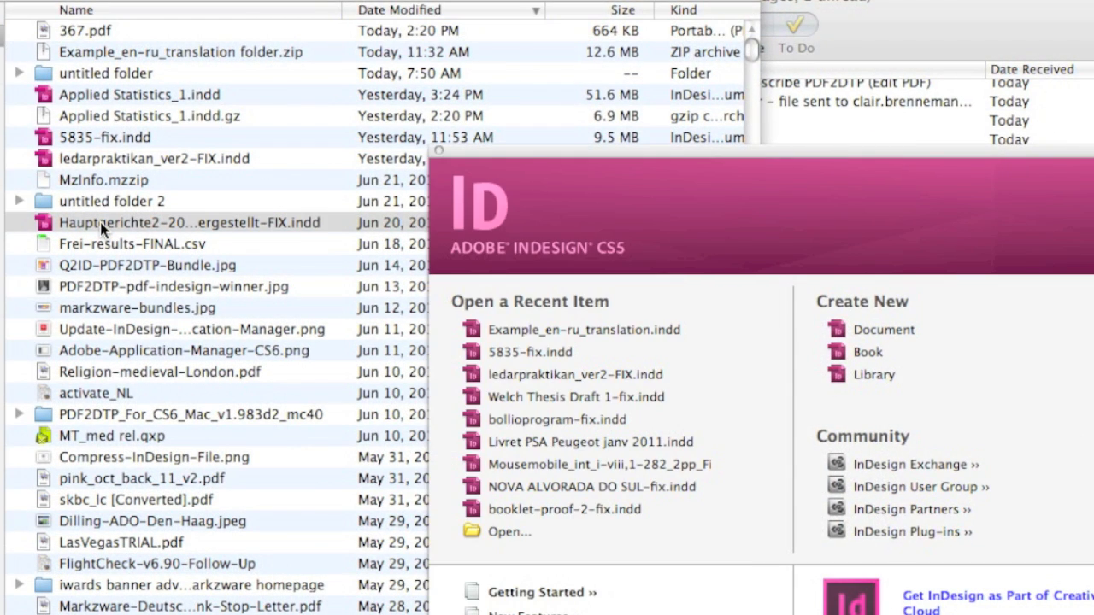
{"action": "double_click", "coordinate": [188, 222]}
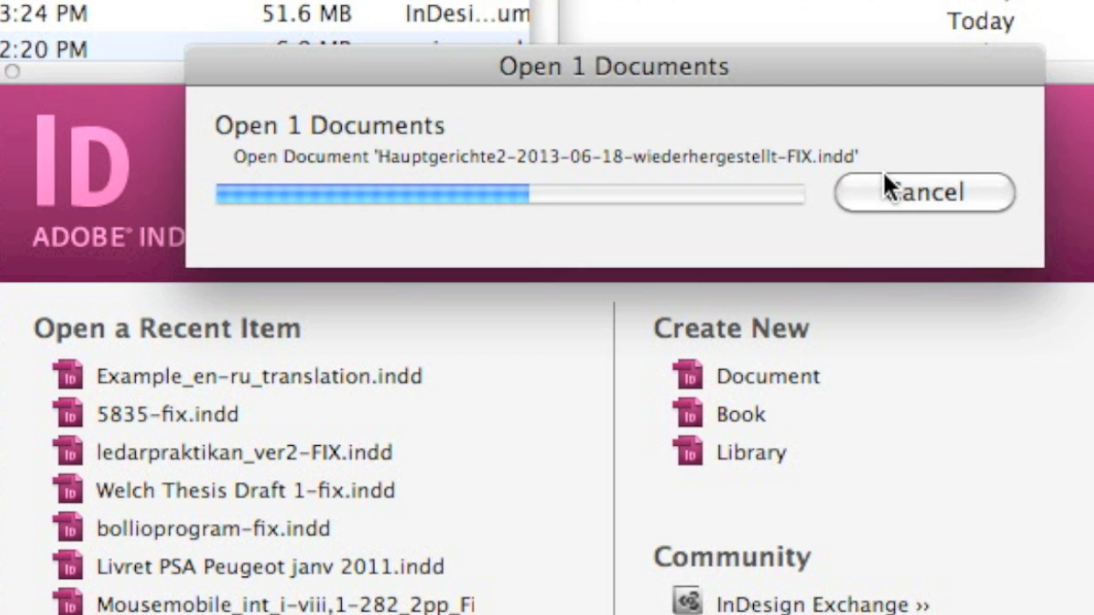
{"action": "mouse_move", "coordinate": [687, 123]}
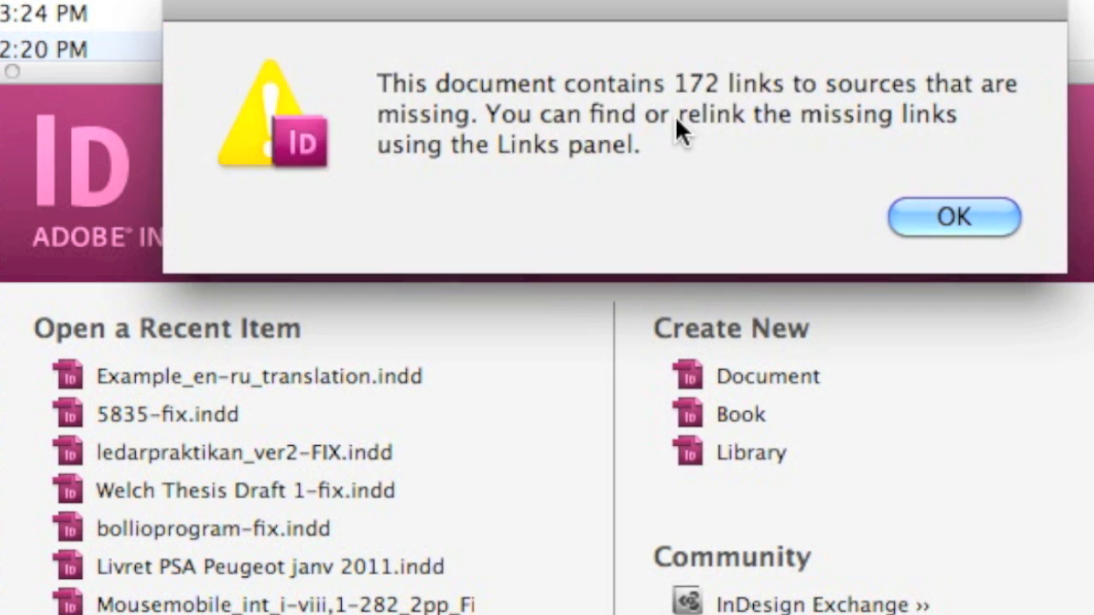
{"action": "left_click", "coordinate": [953, 216]}
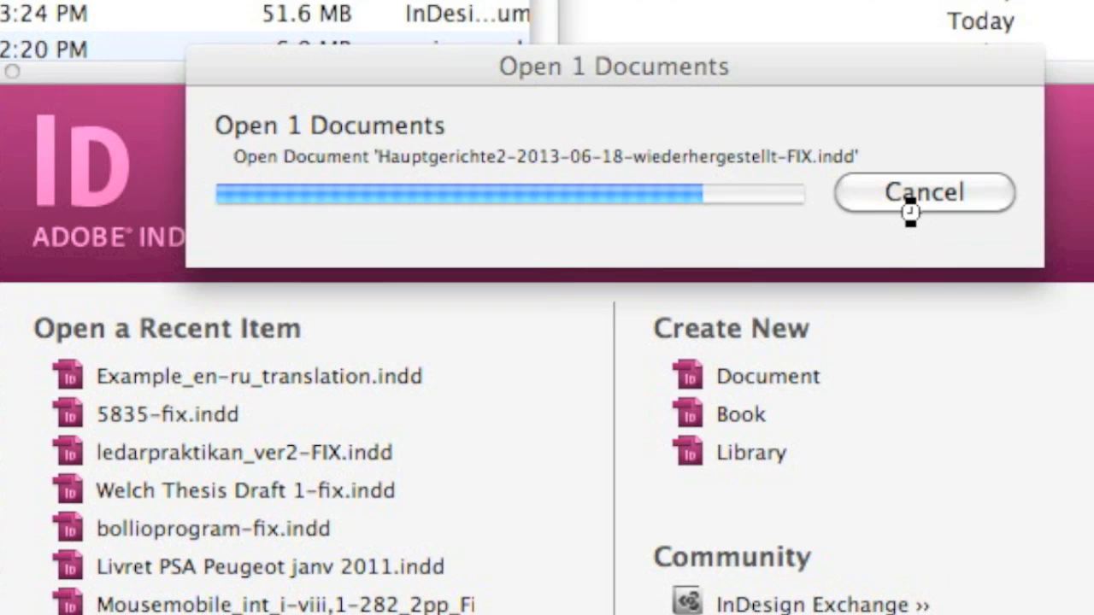
{"action": "mouse_move", "coordinate": [581, 112]}
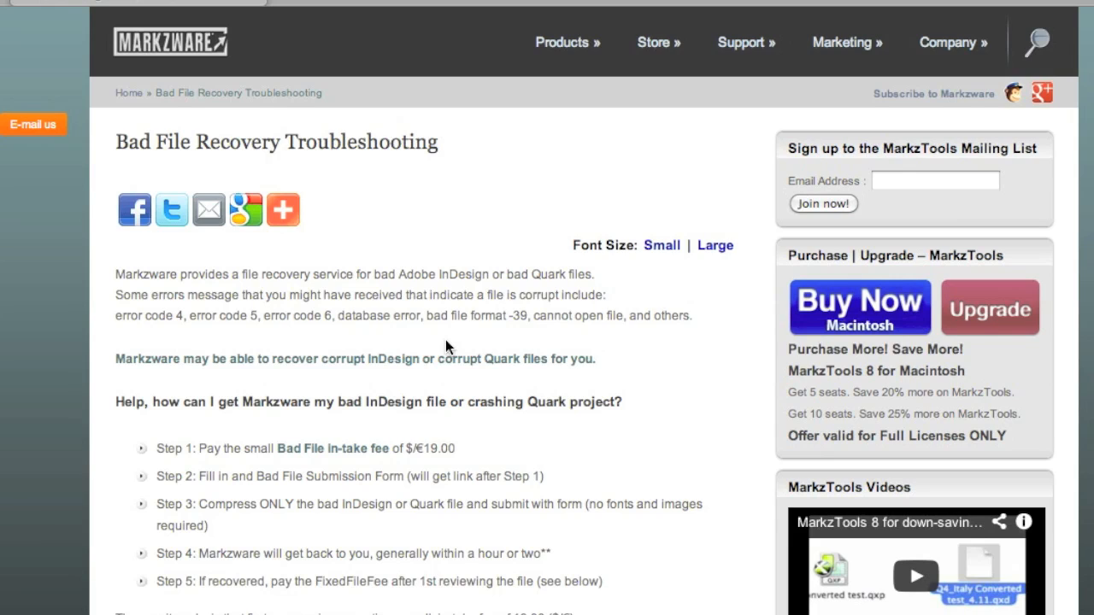
- Highlight the word 'format' in the error list and scroll to the FIXED INDESIGN FEES section
{"action": "double_click", "coordinate": [485, 315]}
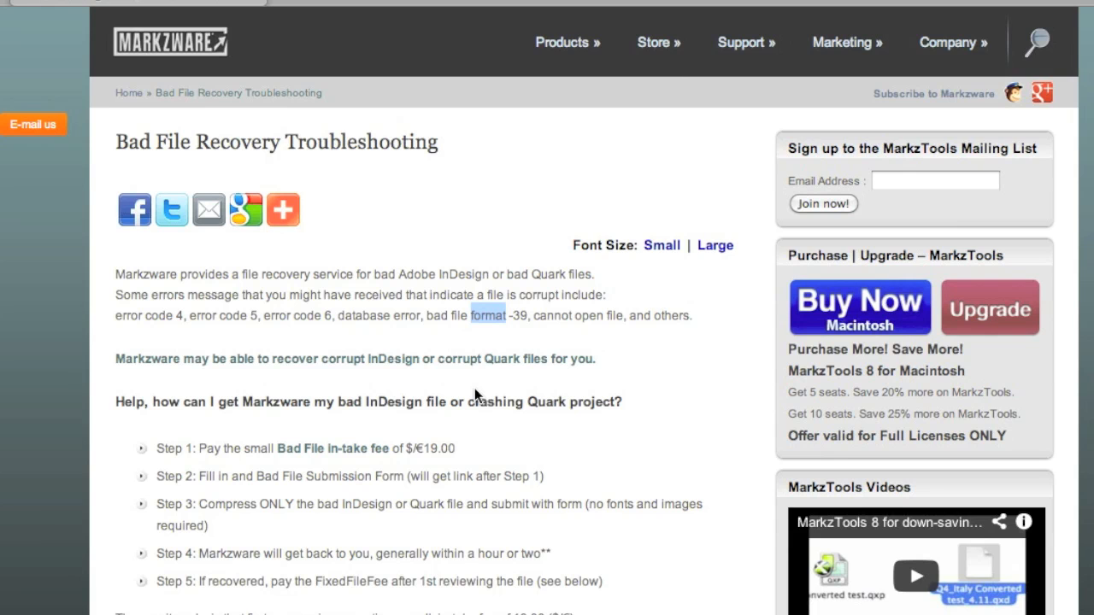
{"action": "mouse_move", "coordinate": [555, 434]}
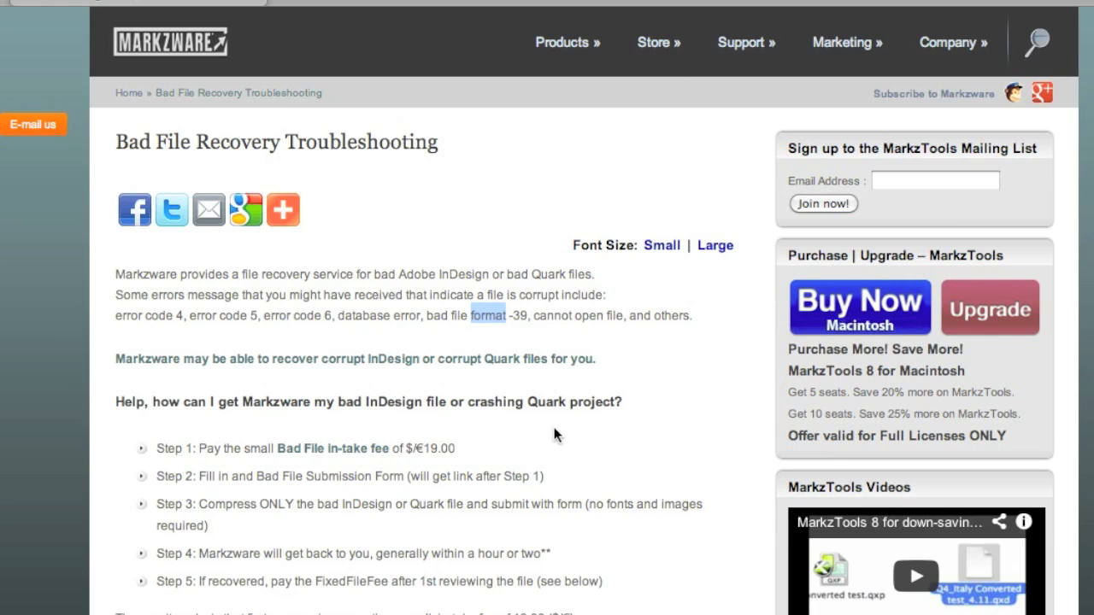
{"action": "scroll", "scroll_direction": "down", "scroll_amount": 3}
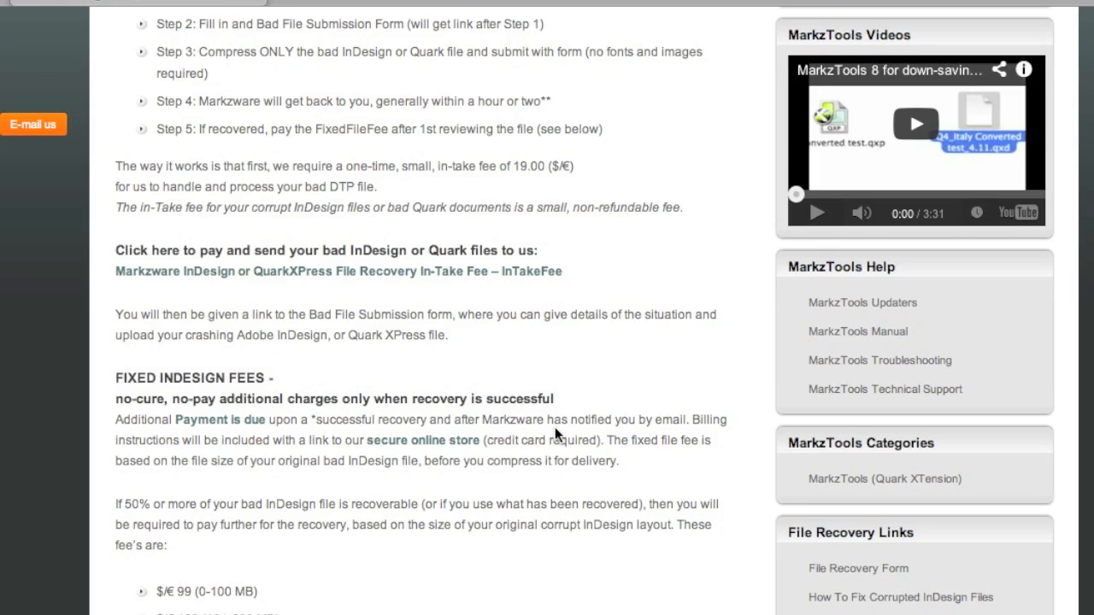
{"action": "scroll", "scroll_direction": "down", "scroll_amount": 3}
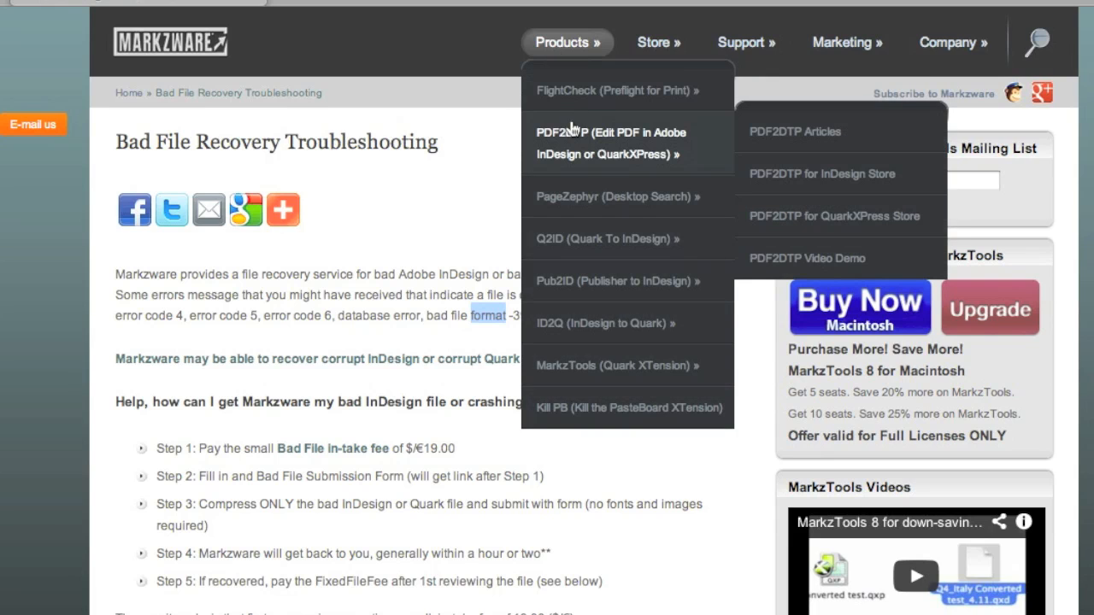
{"action": "mouse_move", "coordinate": [571, 135]}
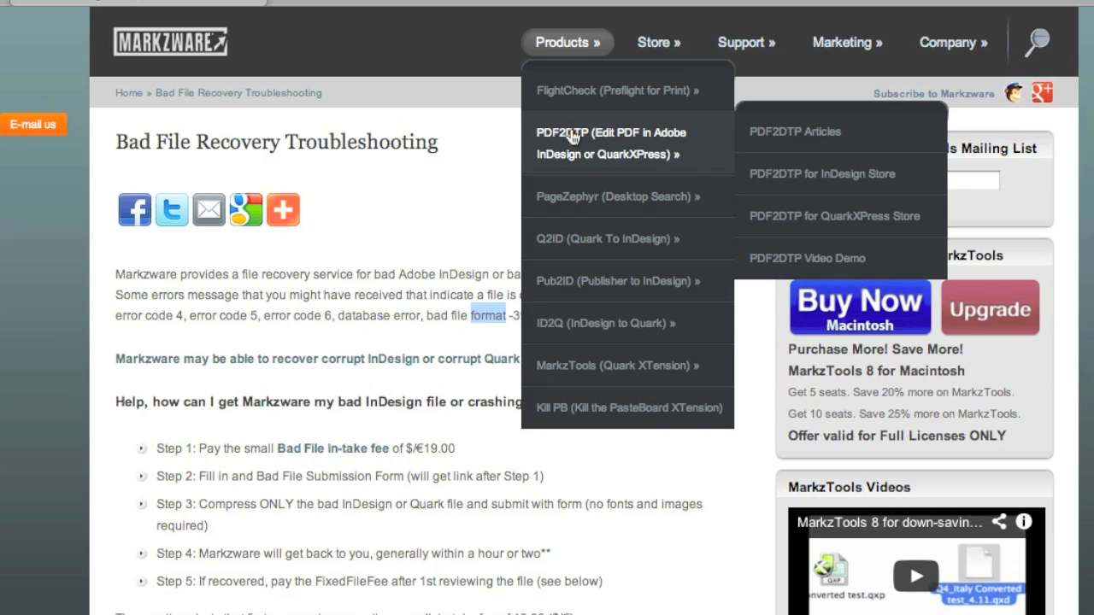
- Go to the PDF2DTP product page from the Products menu
{"action": "left_click", "coordinate": [609, 144]}
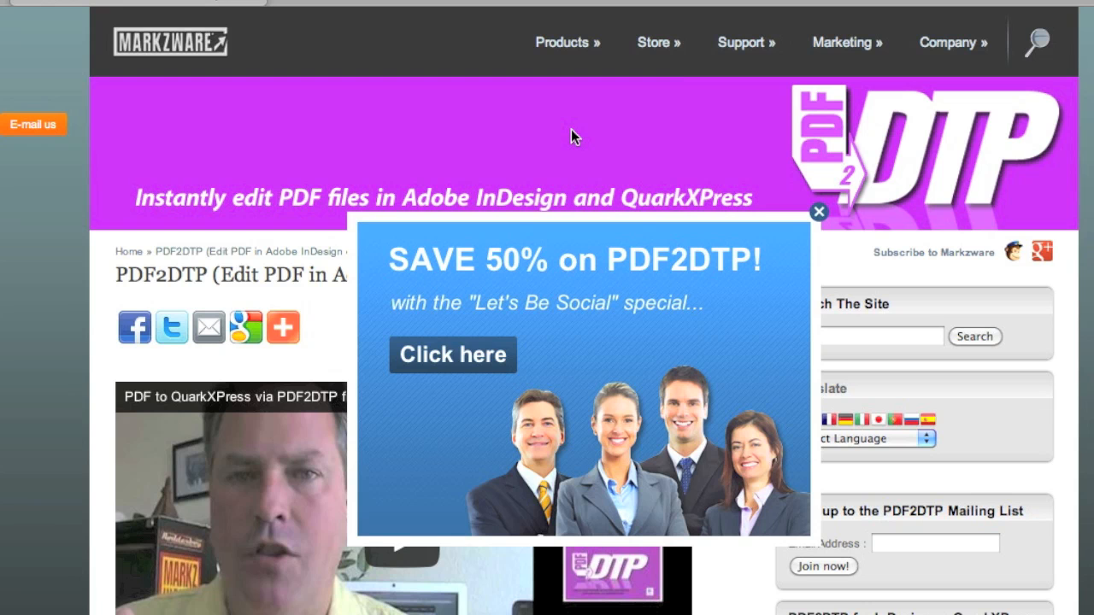
{"action": "mouse_move", "coordinate": [545, 169]}
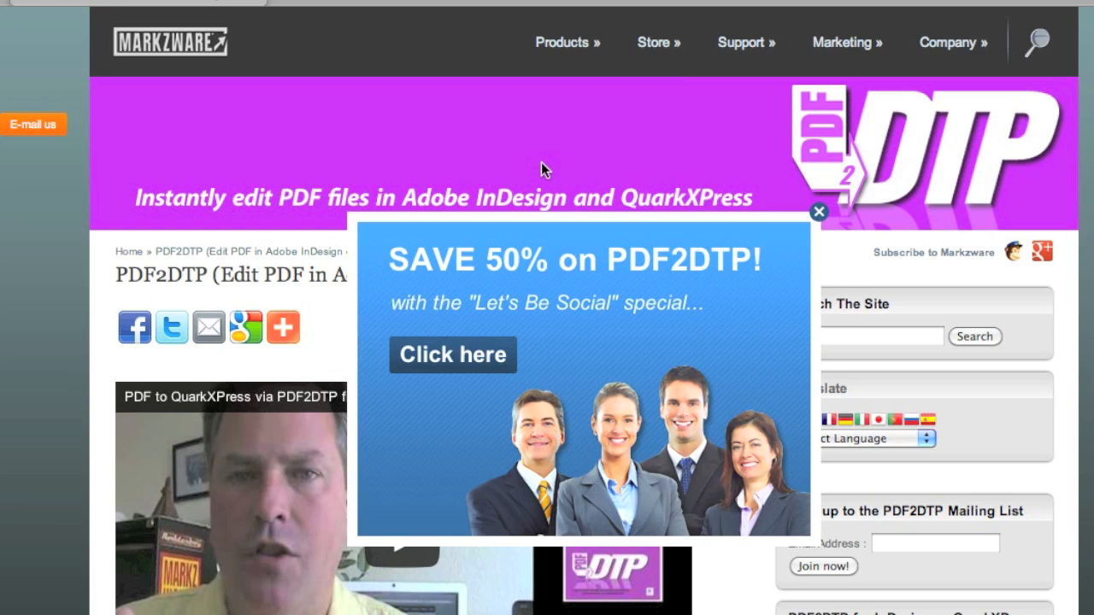